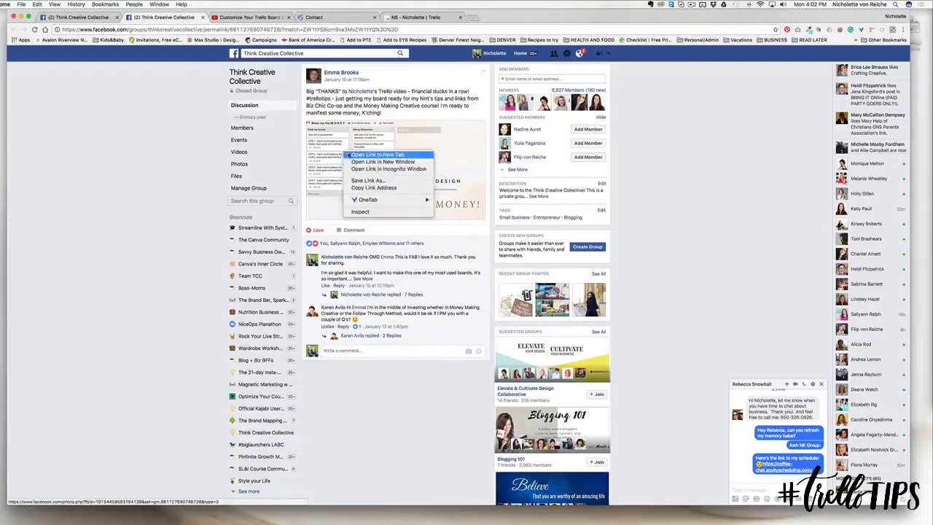
Step: Open Emma Brooks Design's Collaborations board from the group post's link in a new tab
left_click(379, 155)
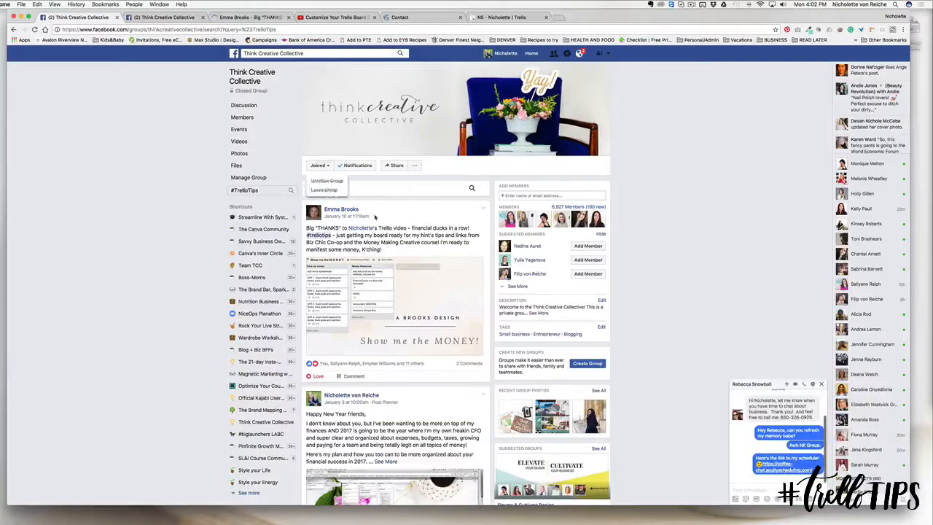
left_click(394, 299)
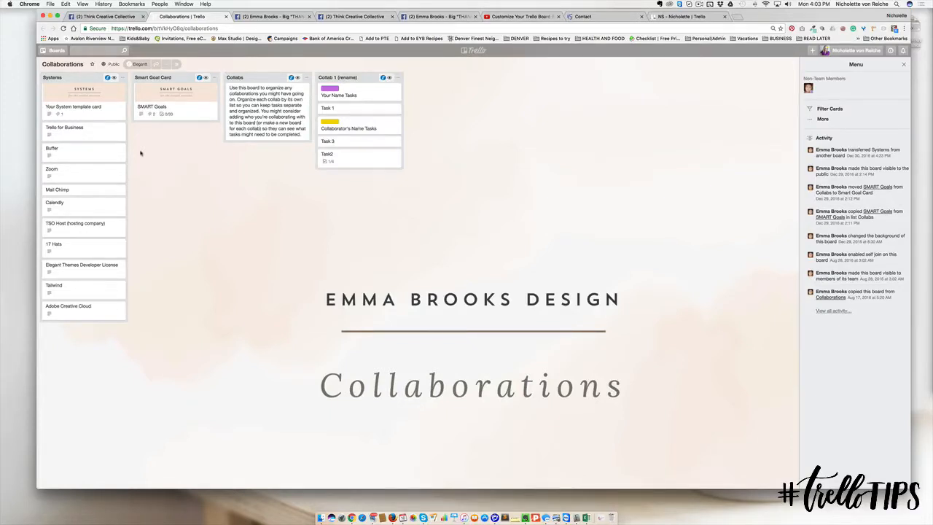
Step: On the NS - Nicholette board, check the Study for US Test card's labels, then close it
left_click(678, 16)
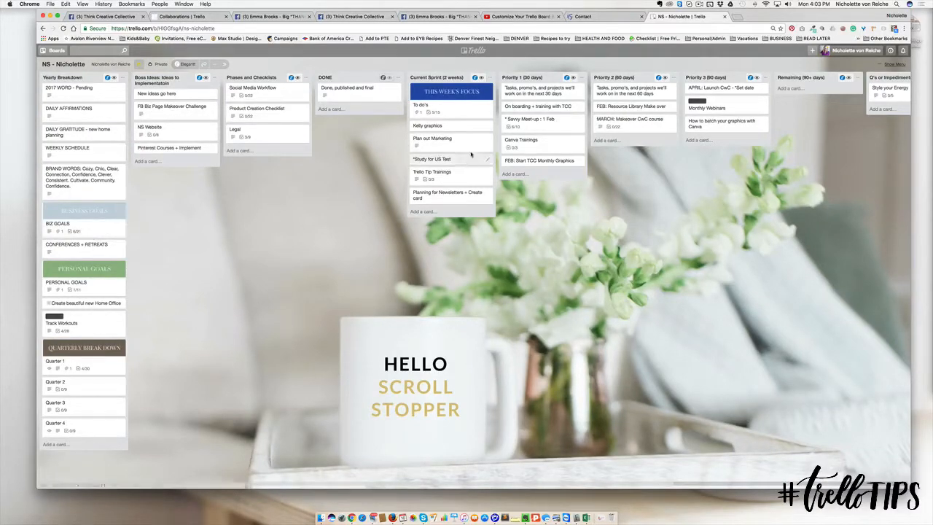
left_click(432, 159)
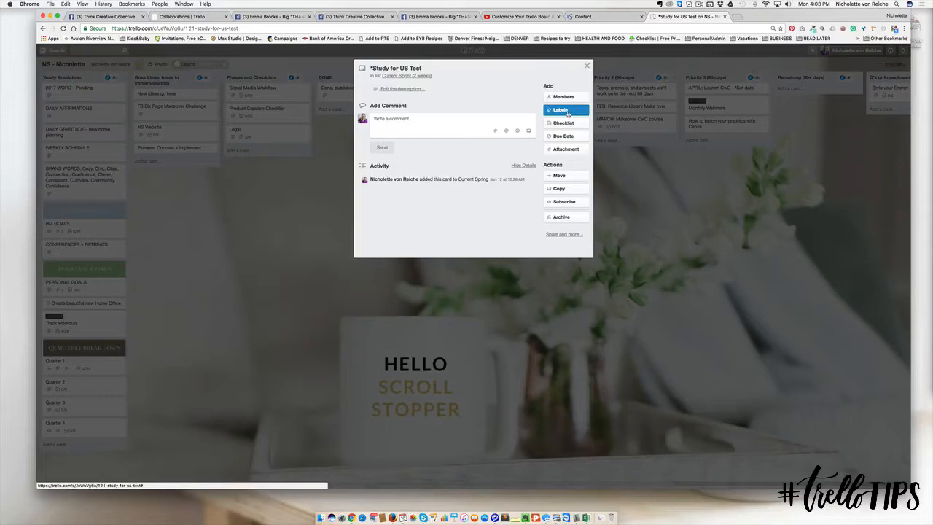
left_click(560, 110)
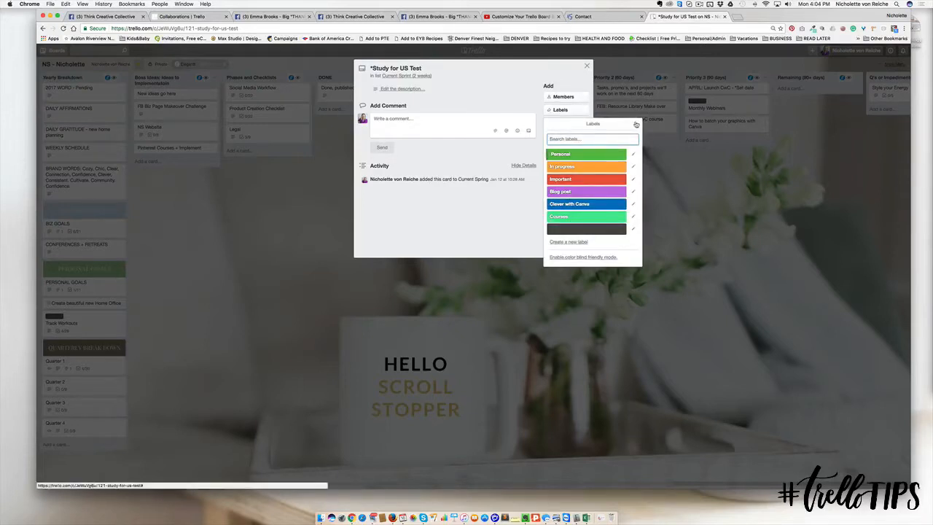
left_click(586, 65)
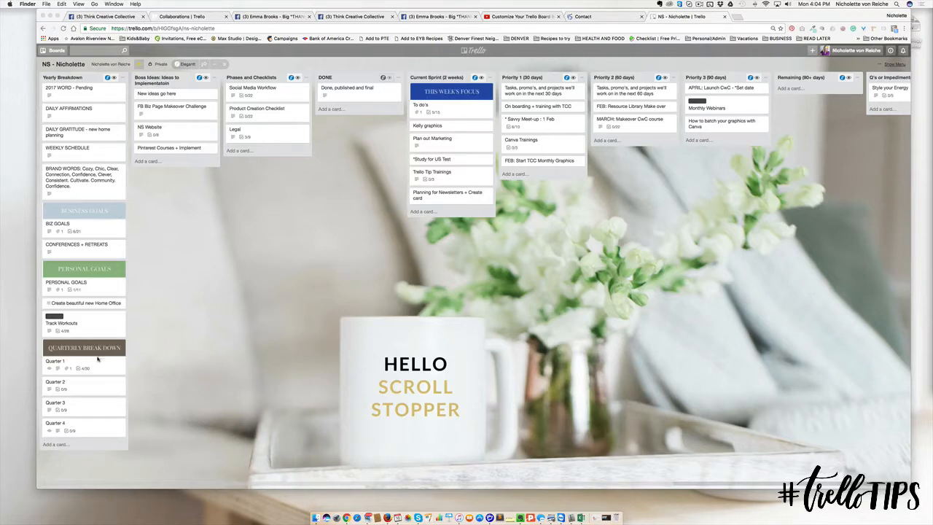
mouse_move(117, 214)
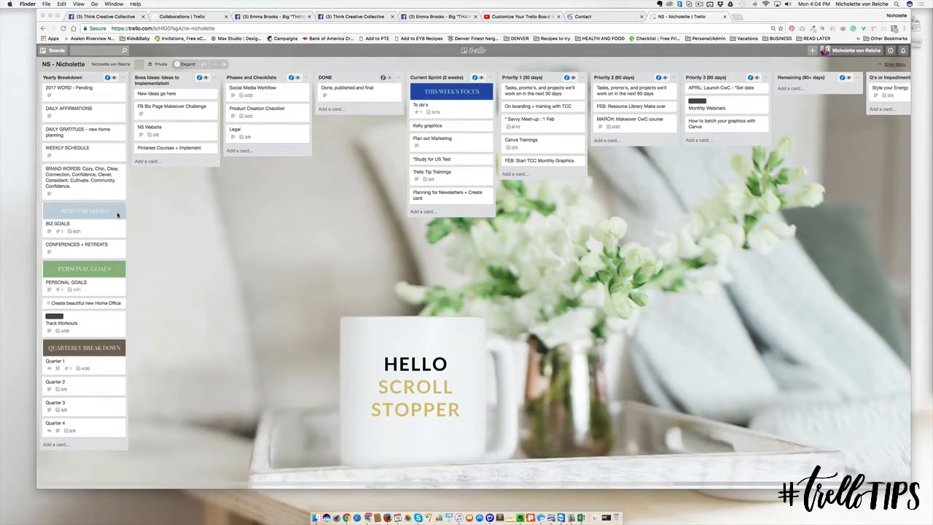
mouse_move(370, 200)
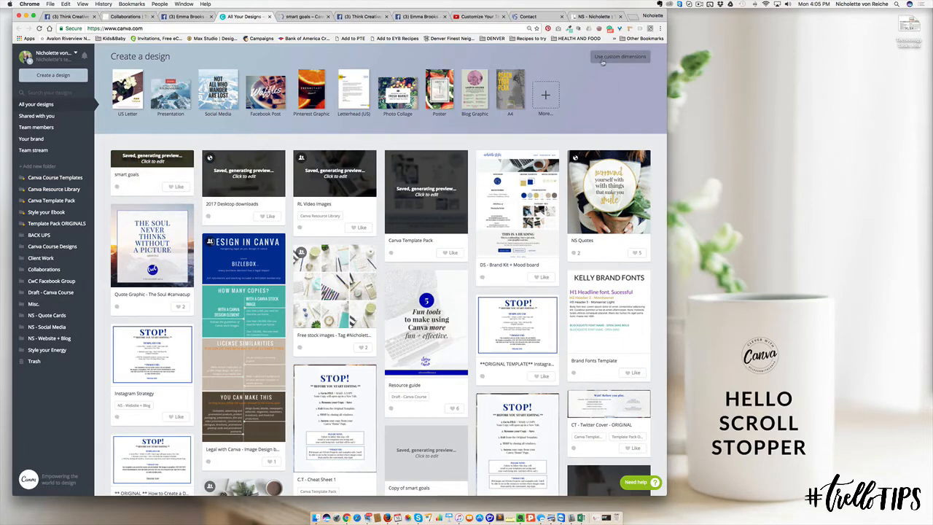
Step: Create a Canva design with custom dimensions of 1200 by 300 pixels
left_click(619, 57)
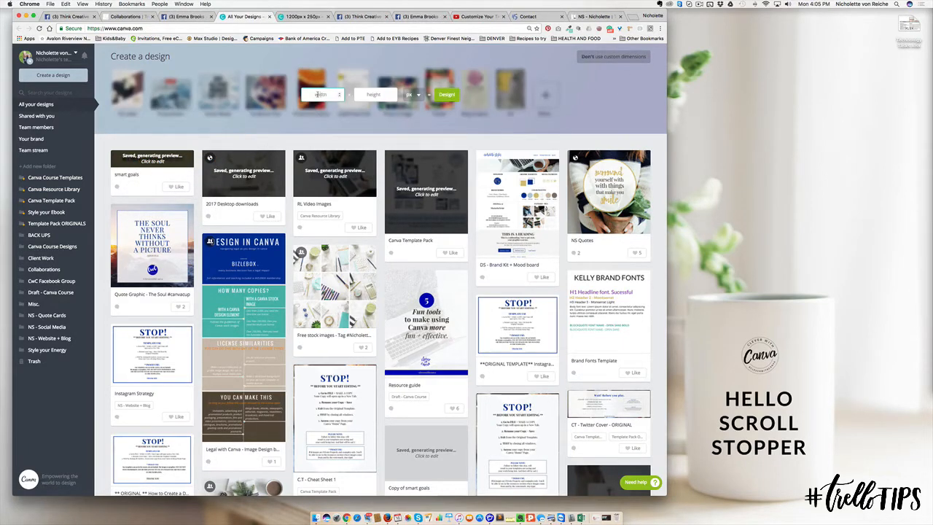
type("1200")
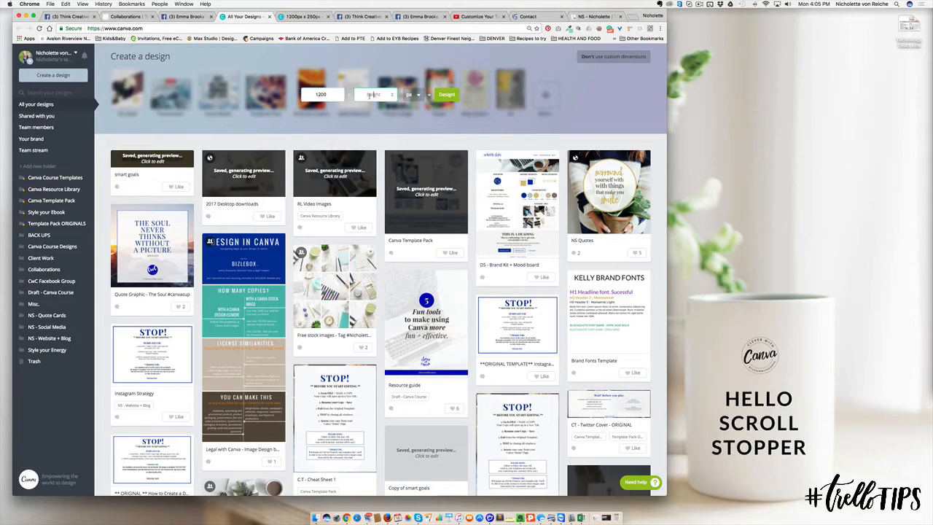
left_click(447, 94)
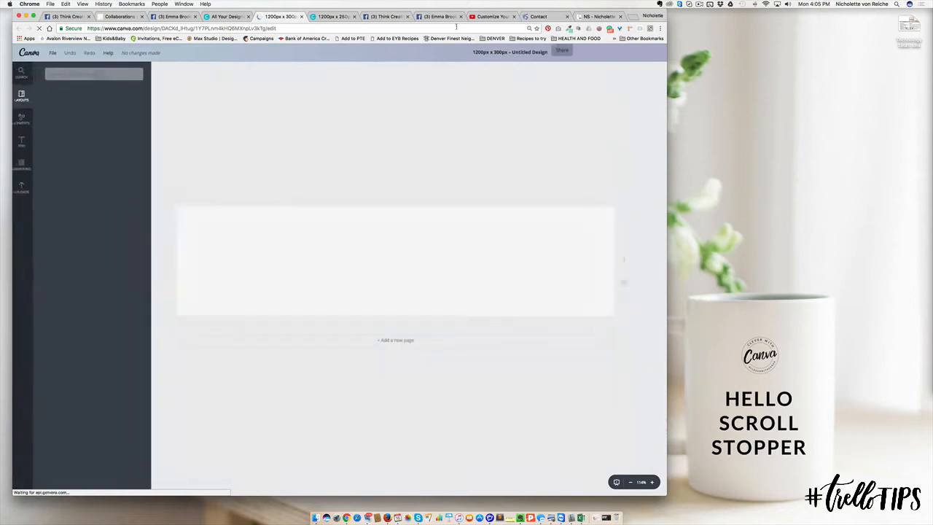
left_click(22, 95)
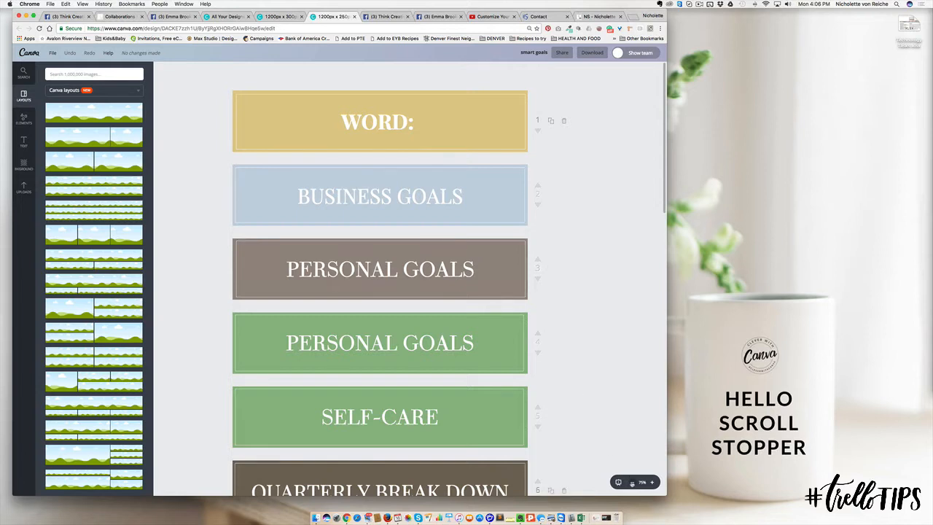
scroll("down", 3)
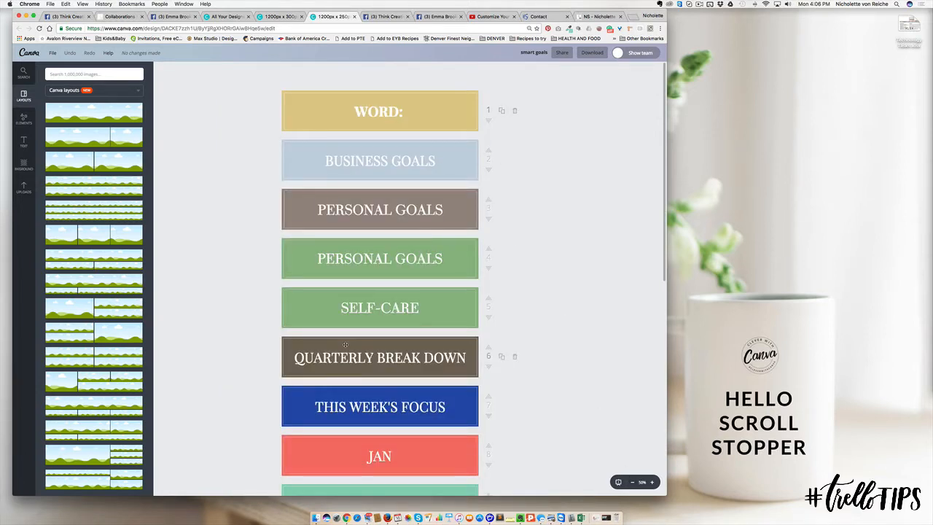
scroll("down", 3)
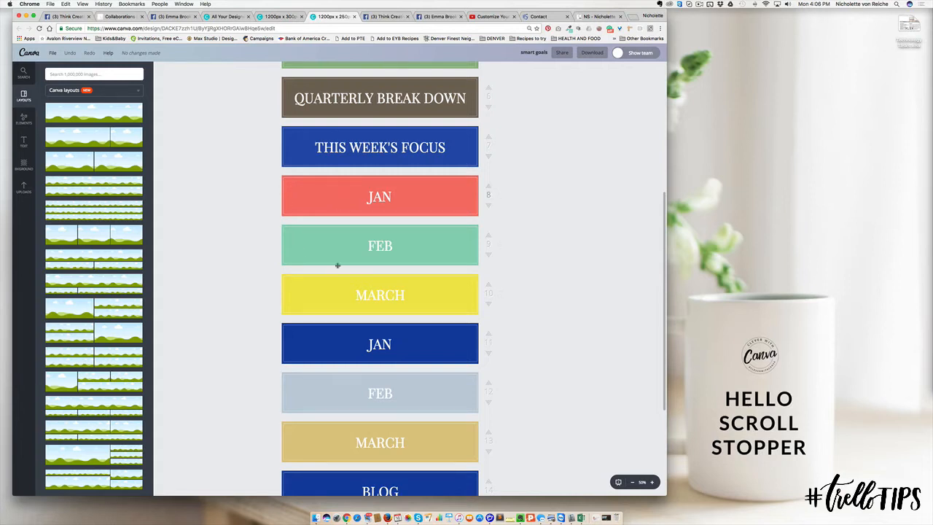
scroll("down", 3)
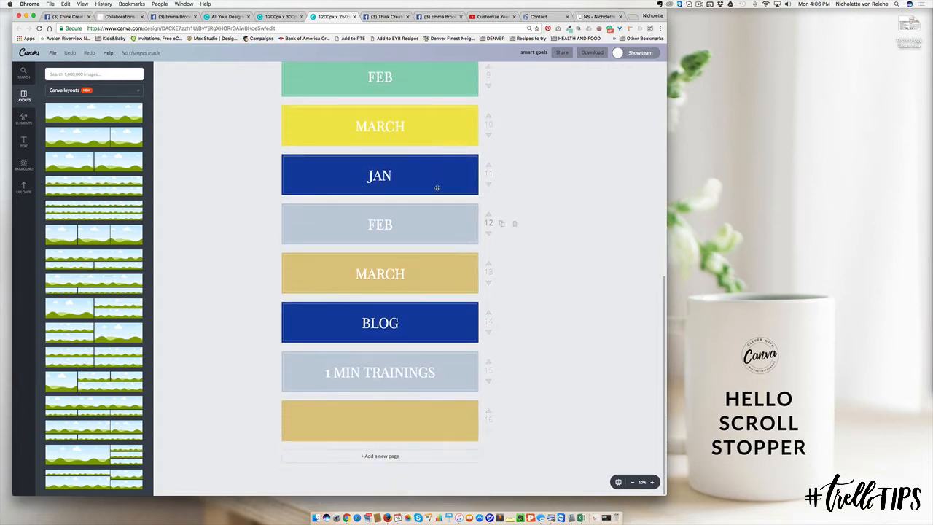
scroll("up", 3)
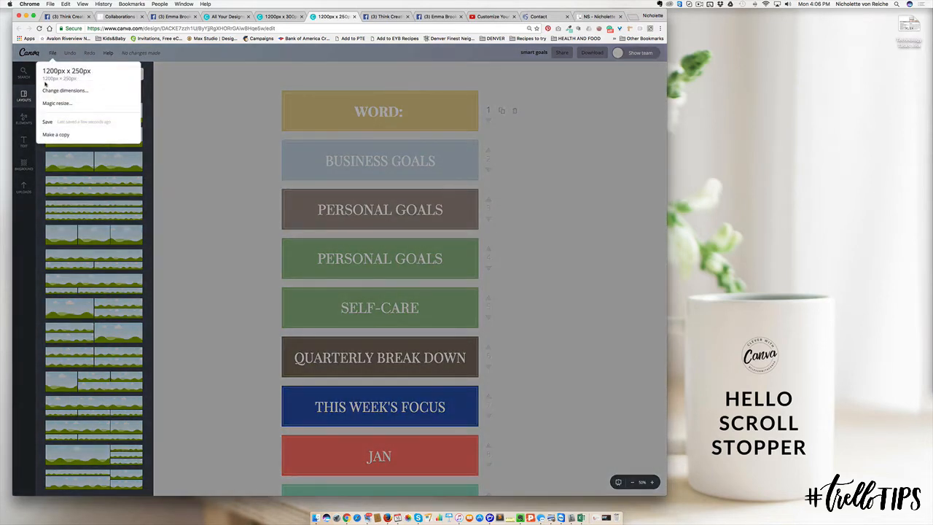
mouse_move(79, 78)
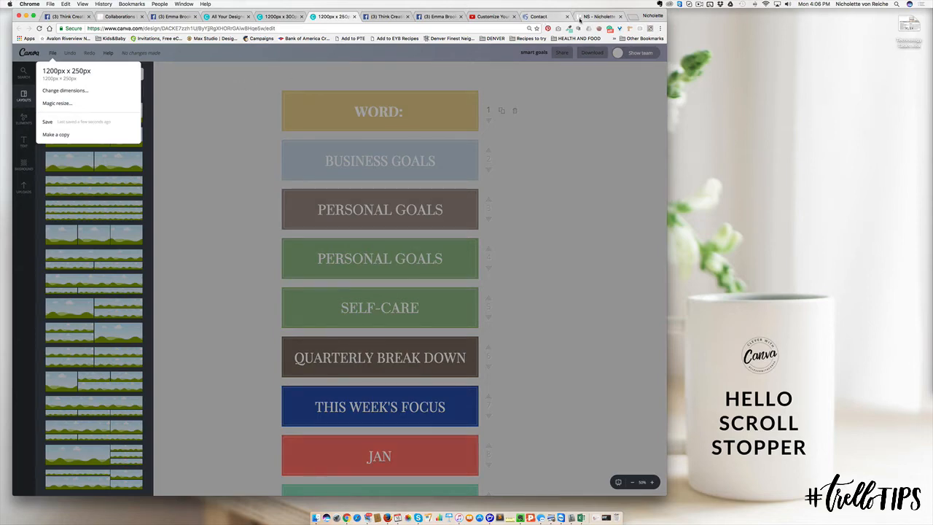
left_click(597, 16)
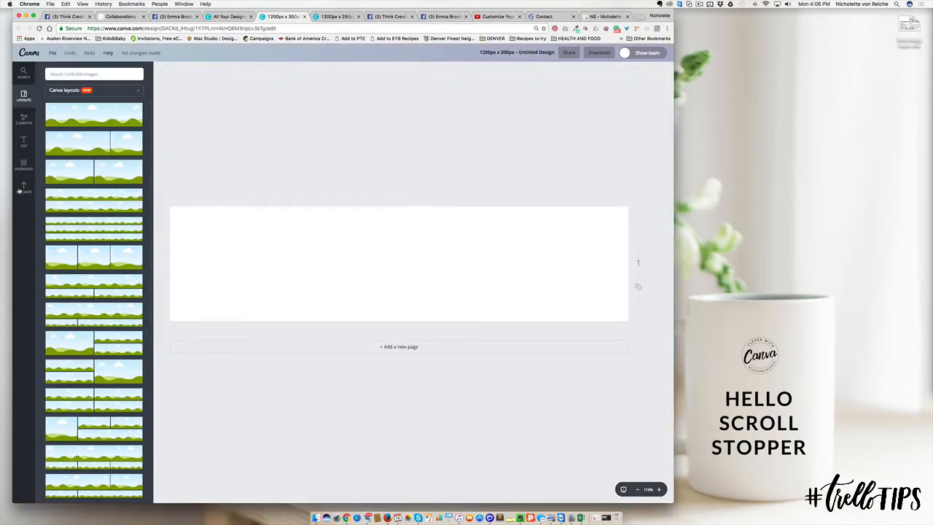
Step: Give the third label page a green background, then return to the labelled Trello board
left_click(24, 164)
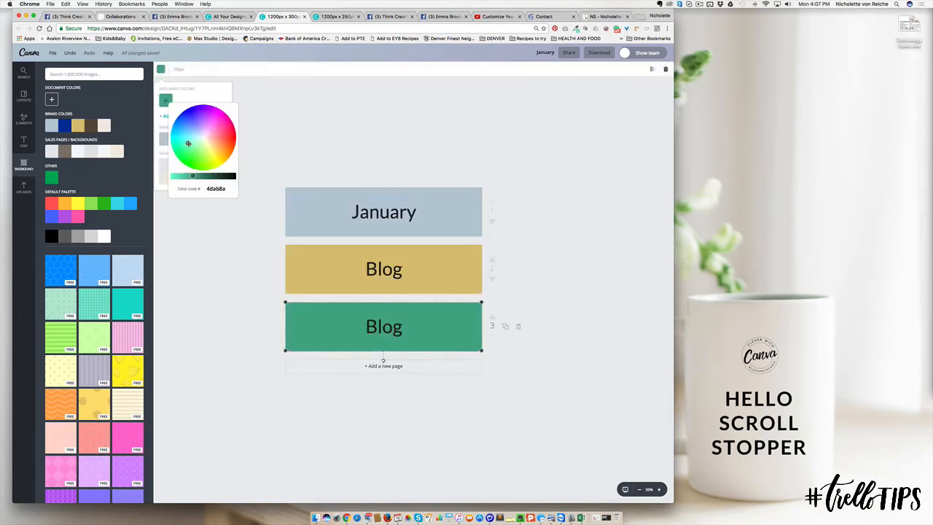
left_click(599, 52)
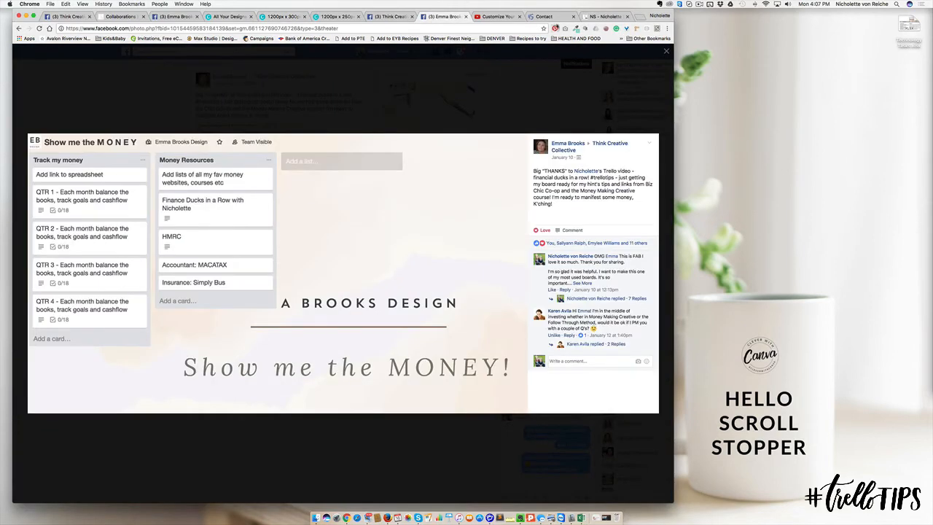
left_click(666, 50)
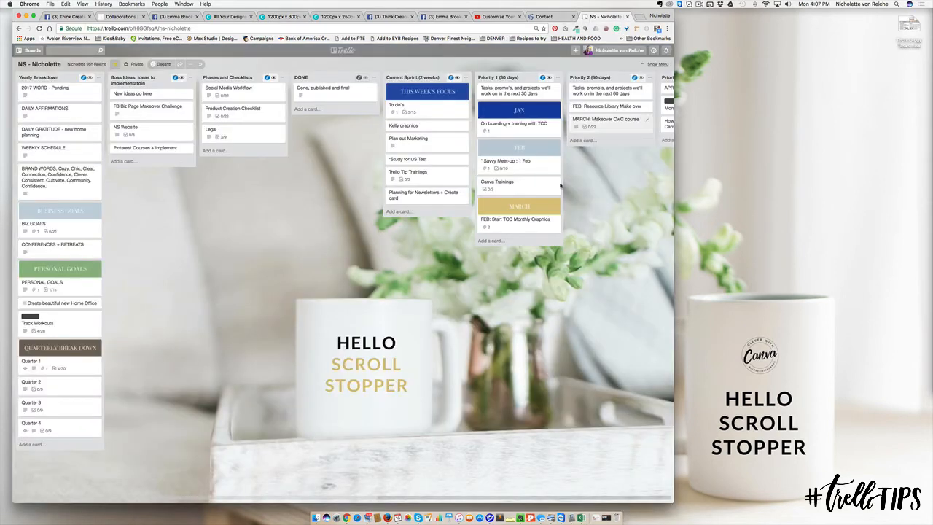